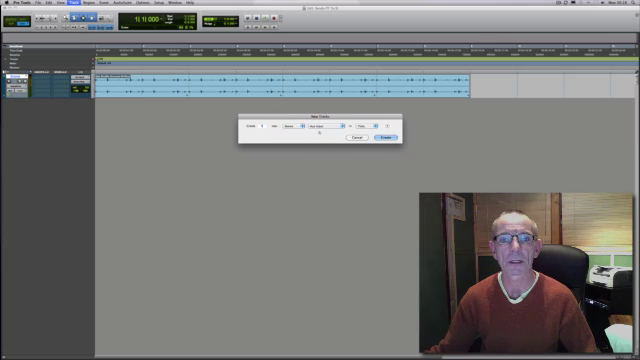
Step: Create one stereo Aux Input track and start renaming it
left_click(380, 140)
type("Reve")
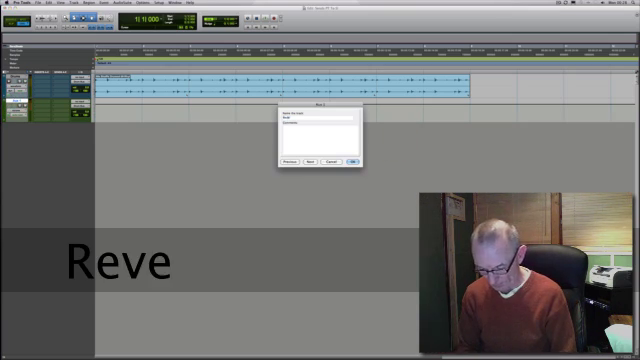
Step: Name the new aux track 'Reverb' and confirm
left_click(356, 160)
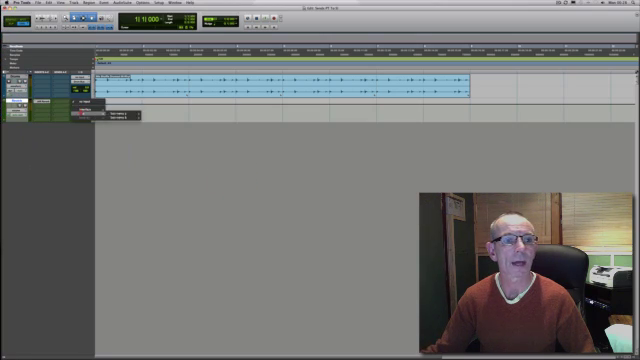
Step: Bring up the New Tracks dialog again from the Track menu
left_click(96, 104)
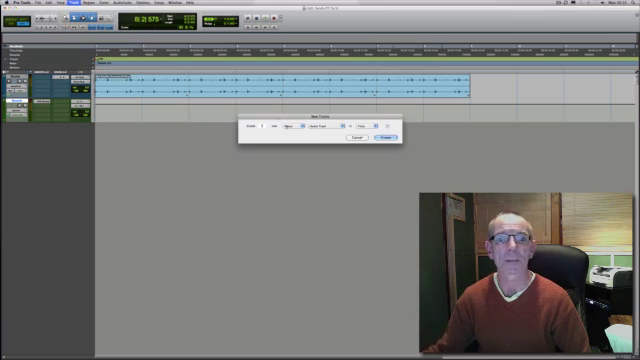
Step: Create an Aux Input track below Reverb and begin naming it
left_click(324, 124)
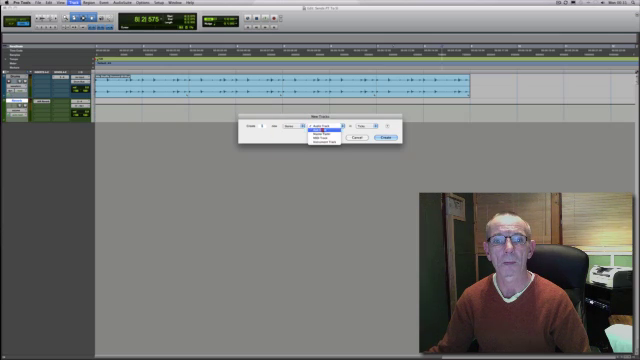
left_click(376, 136)
type("Delay")
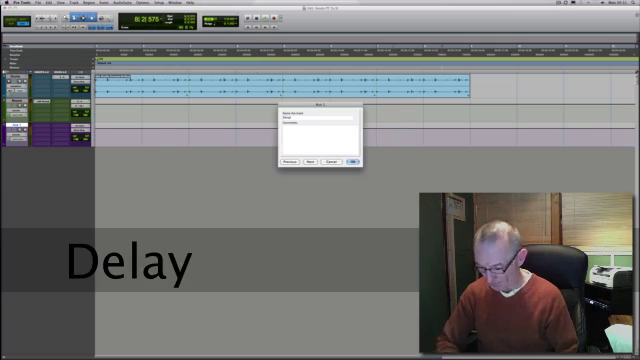
Step: Name the track 'Delay' and insert a delay plug-in on it
left_click(356, 160)
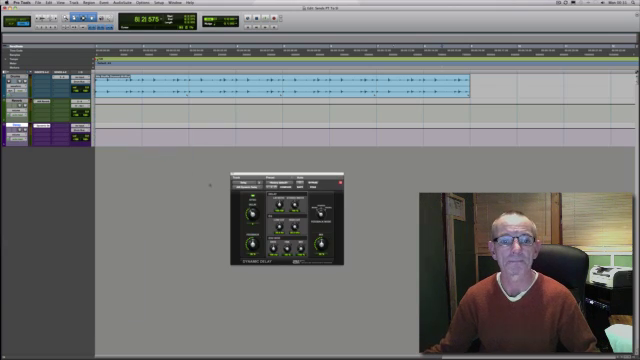
Step: Load a preset on the delay plug-in from its preset menu
left_click(288, 182)
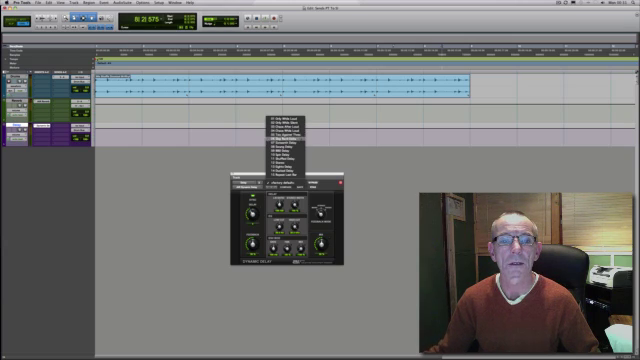
left_click(284, 136)
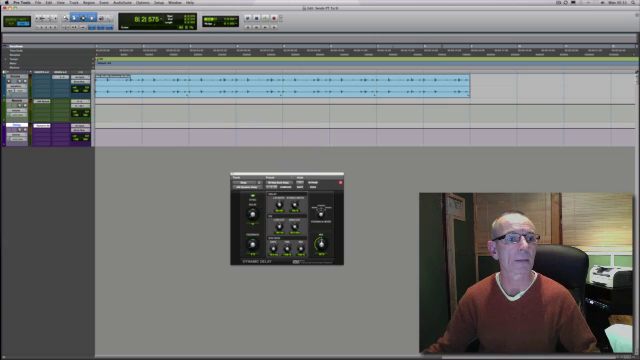